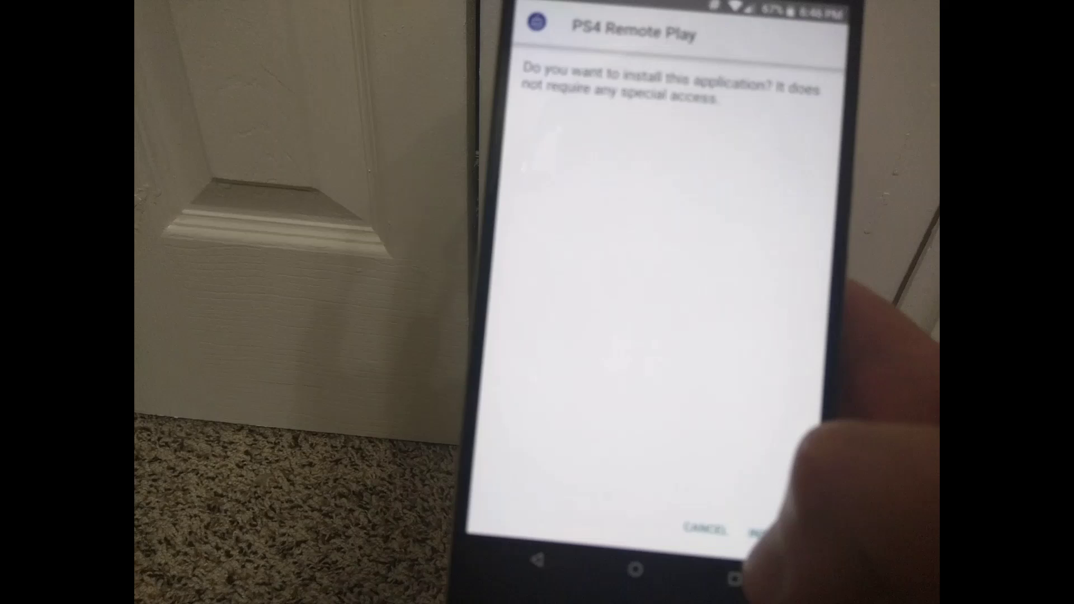
Install PS4 Remote Play from the Android package installer prompt
left_click(761, 529)
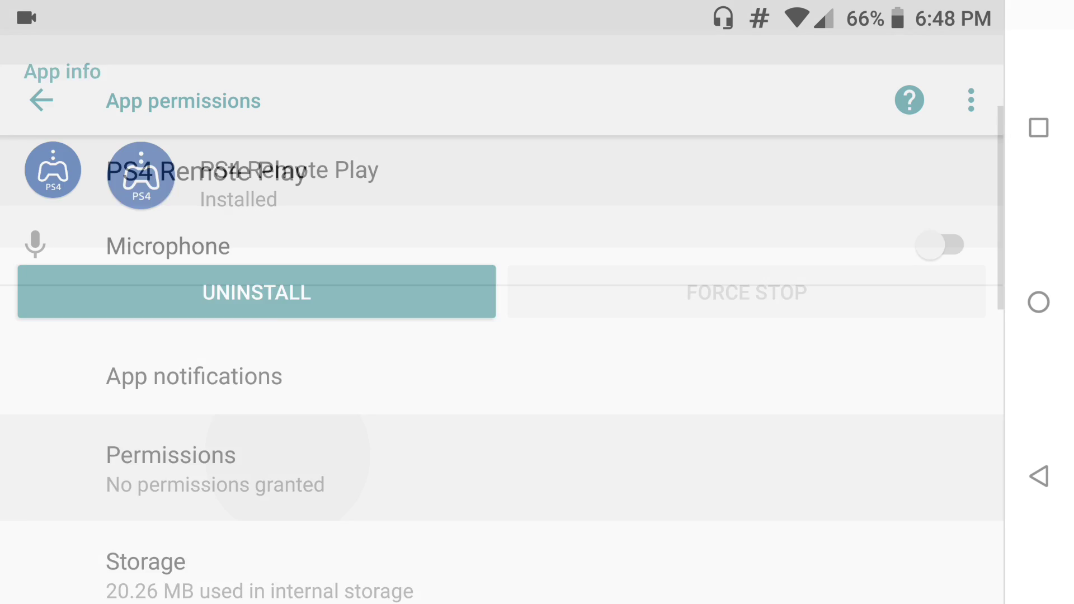
Return to PS4 Remote Play's App info, scroll through it, and launch the app
left_click(938, 245)
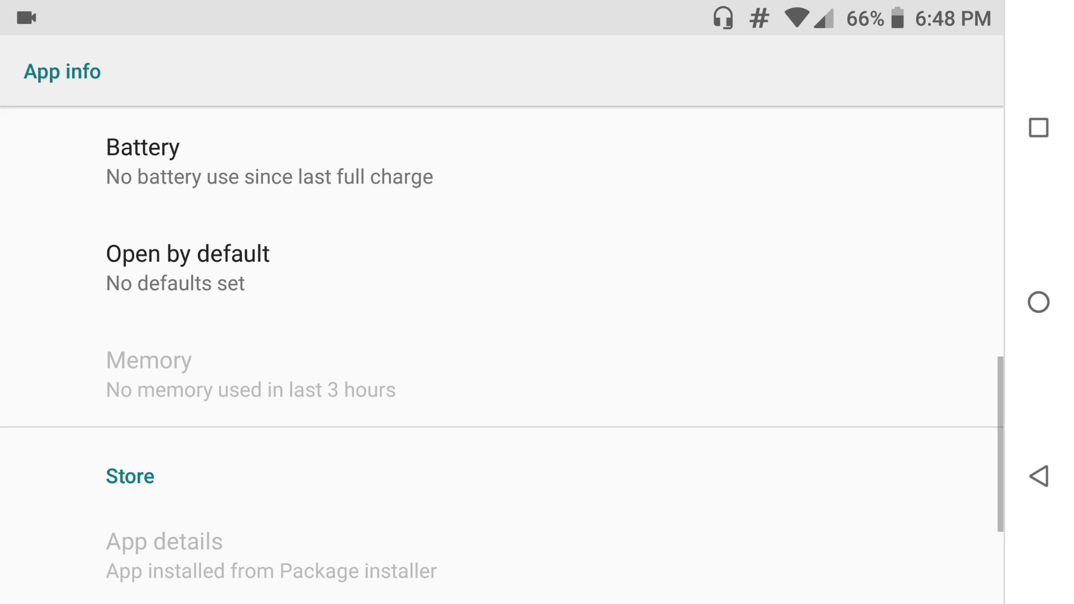
scroll("down", 3)
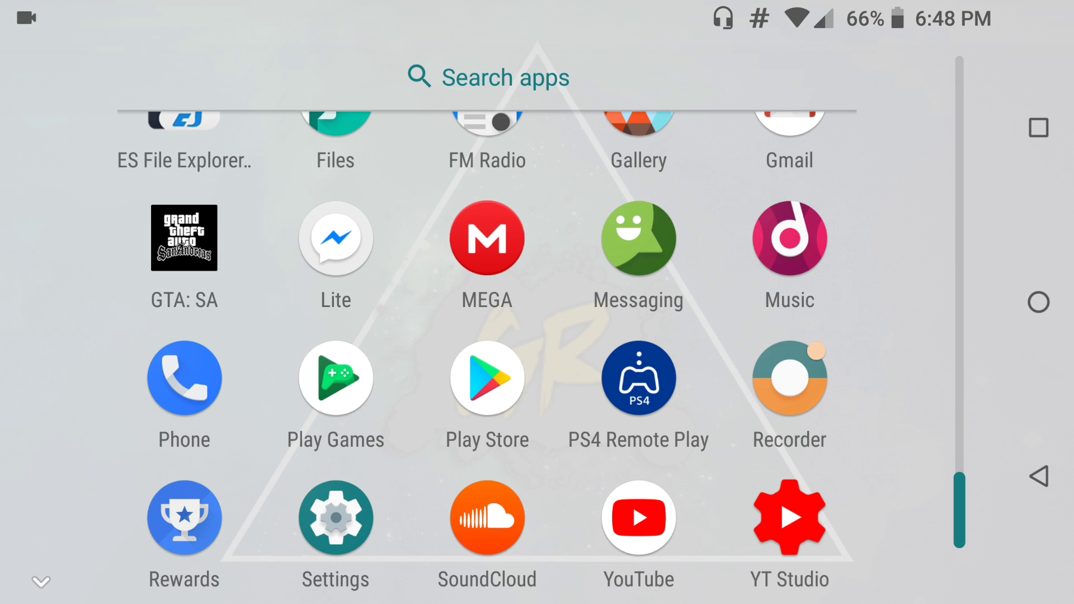
left_click(637, 377)
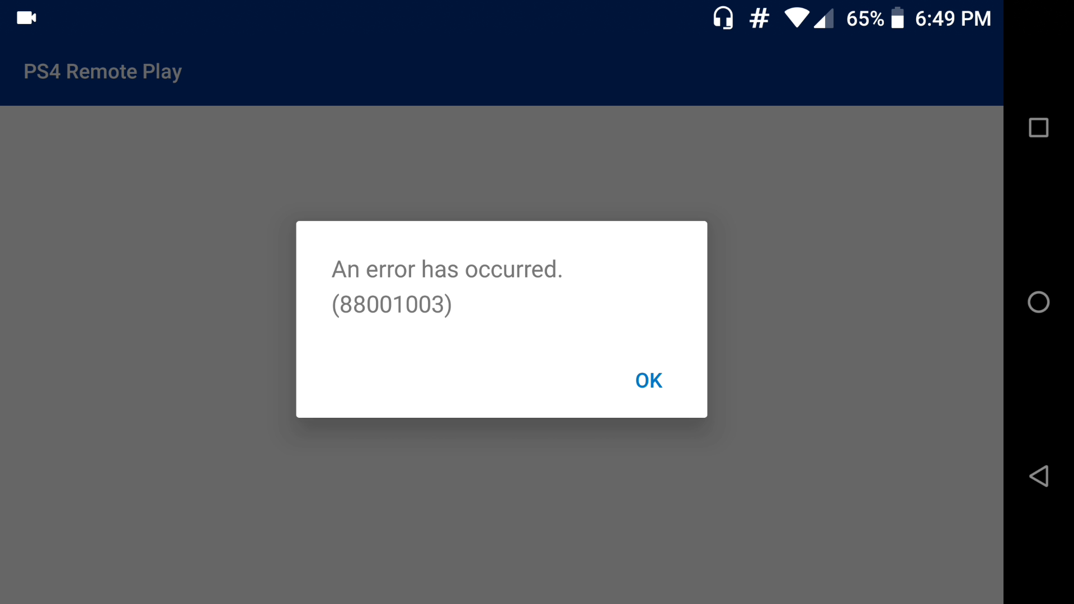
Dismiss PS4 Remote Play's 88001003 error dialog, returning to the app drawer
left_click(647, 380)
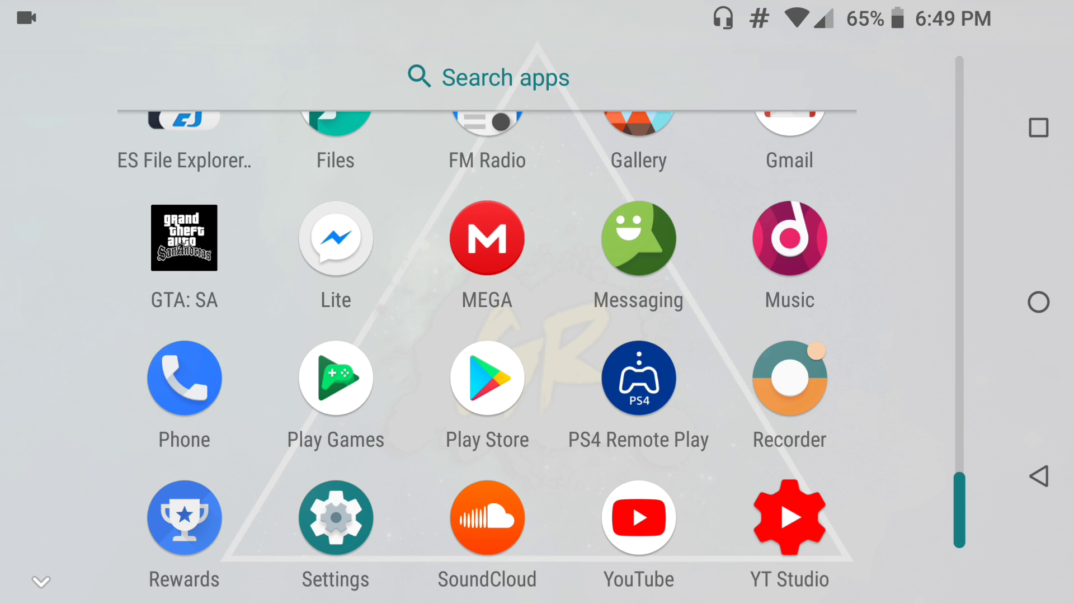
Launch SoundCloud, go to your own profile and view all uploaded tracks, scrolling the list
left_click(487, 516)
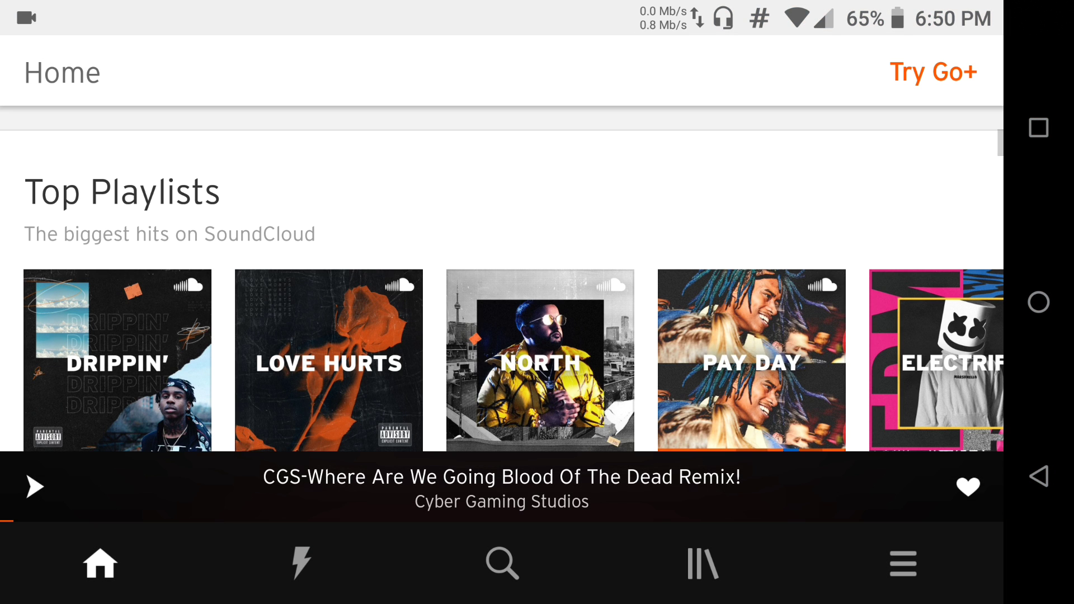
left_click(902, 564)
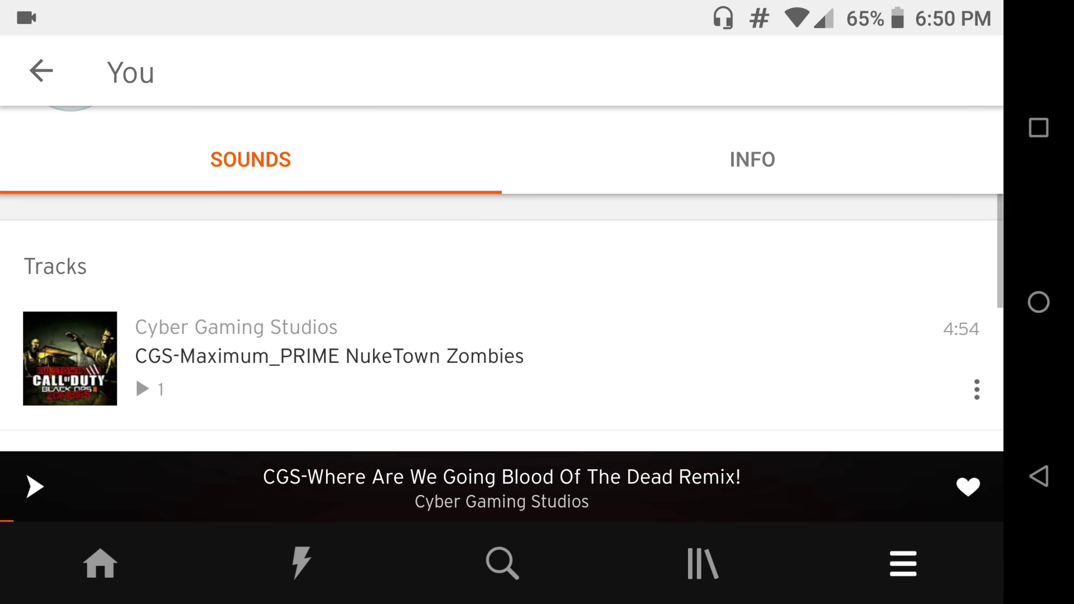
scroll("down", 3)
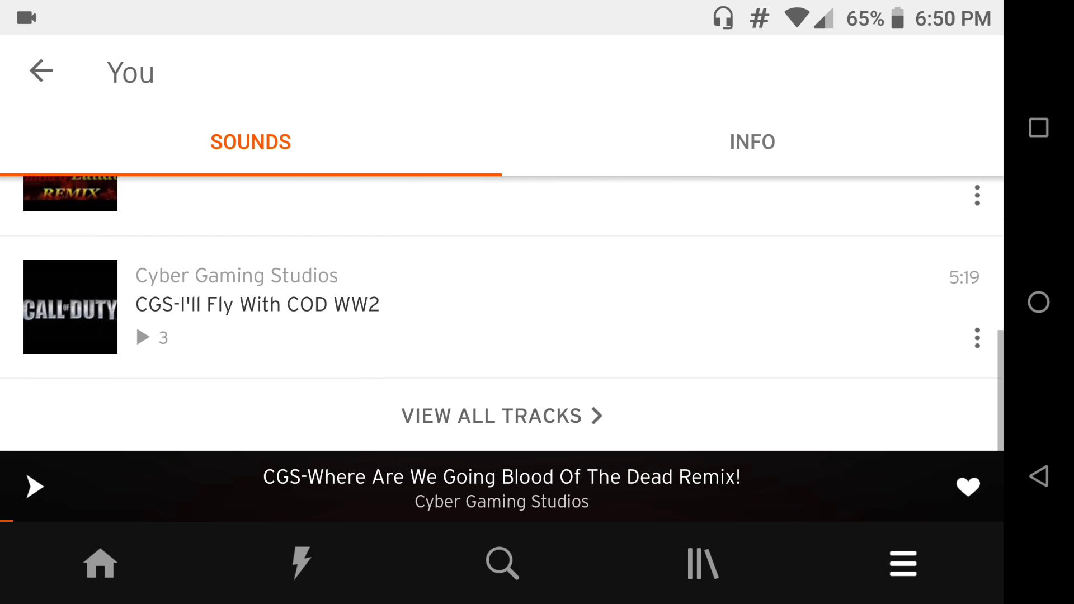
left_click(502, 416)
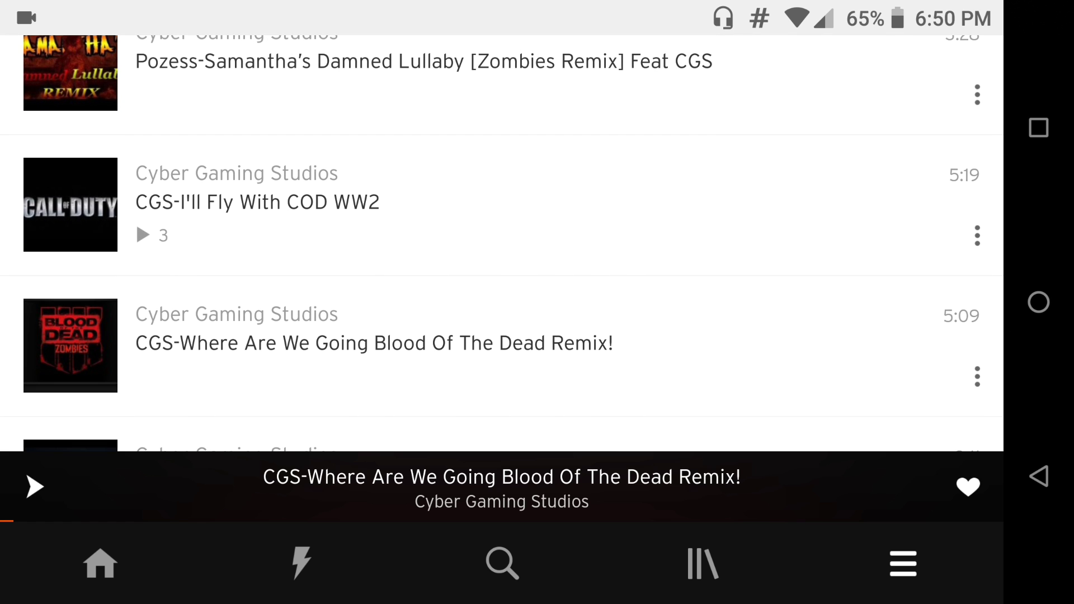
scroll("down", 3)
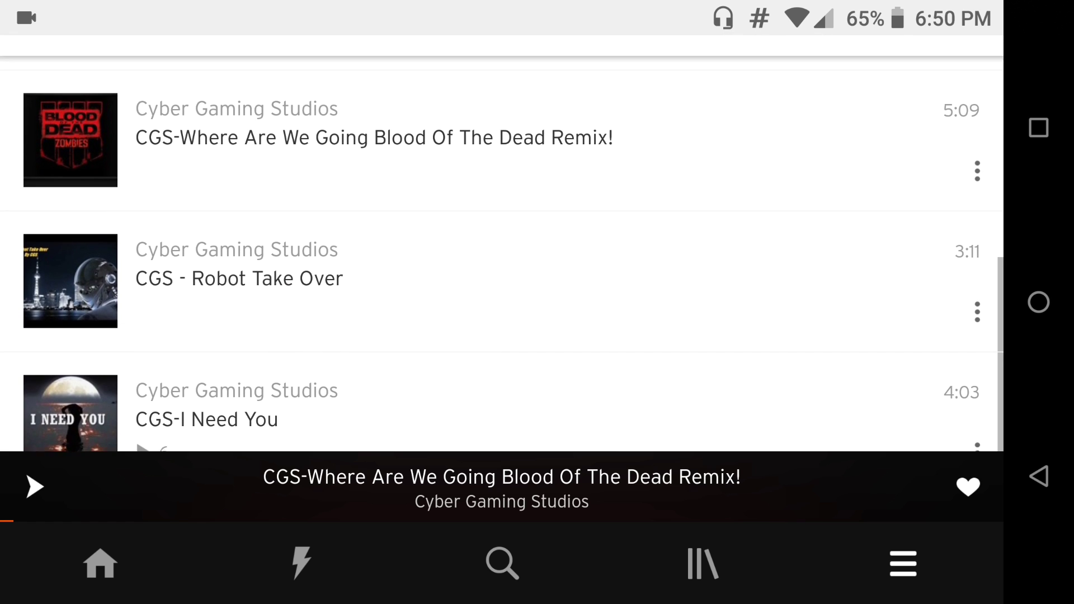